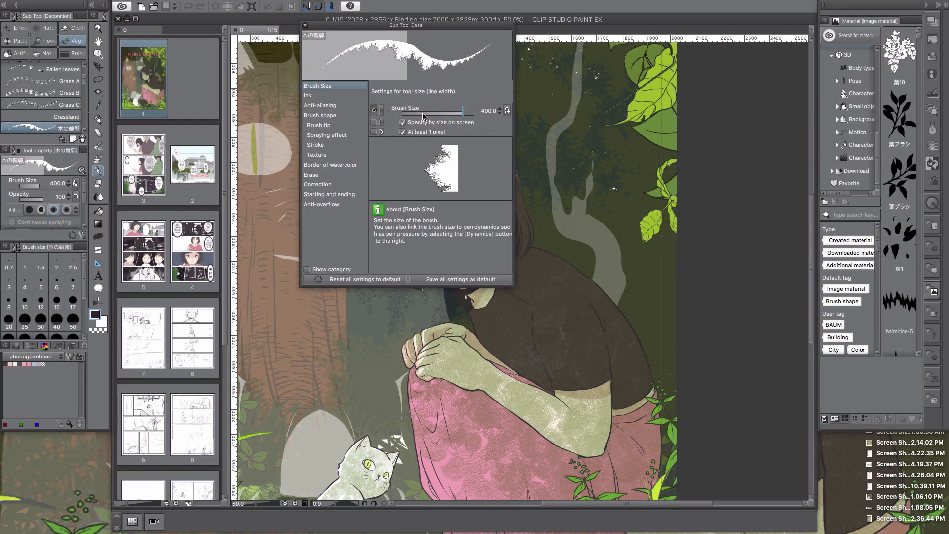
Step: Review the brush's spraying effect, starting-and-ending and watercolor-border settings in Sub Tool Detail
left_click(327, 136)
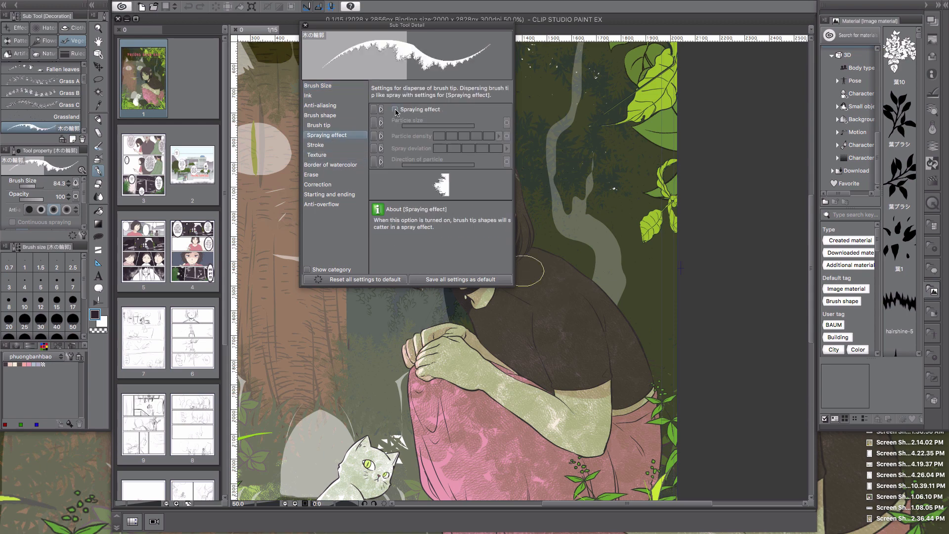
left_click(331, 195)
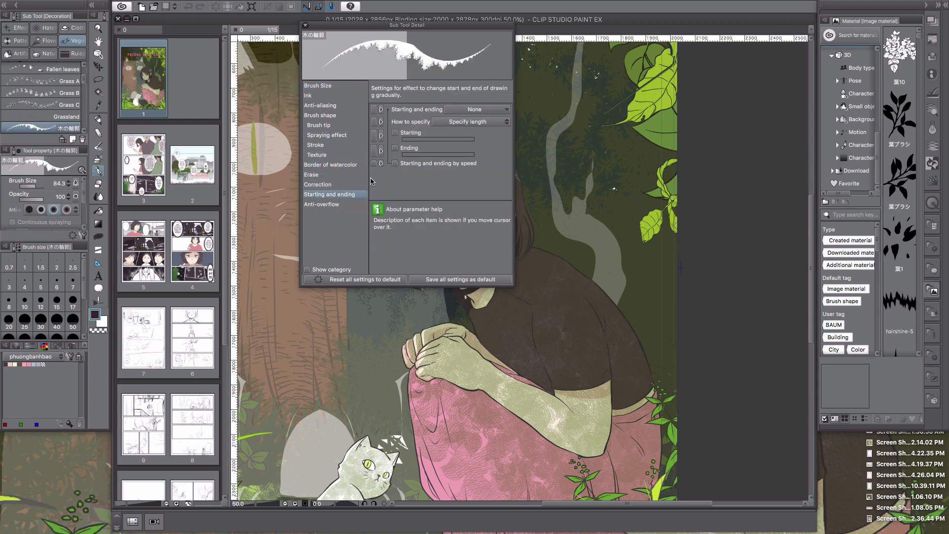
left_click(330, 166)
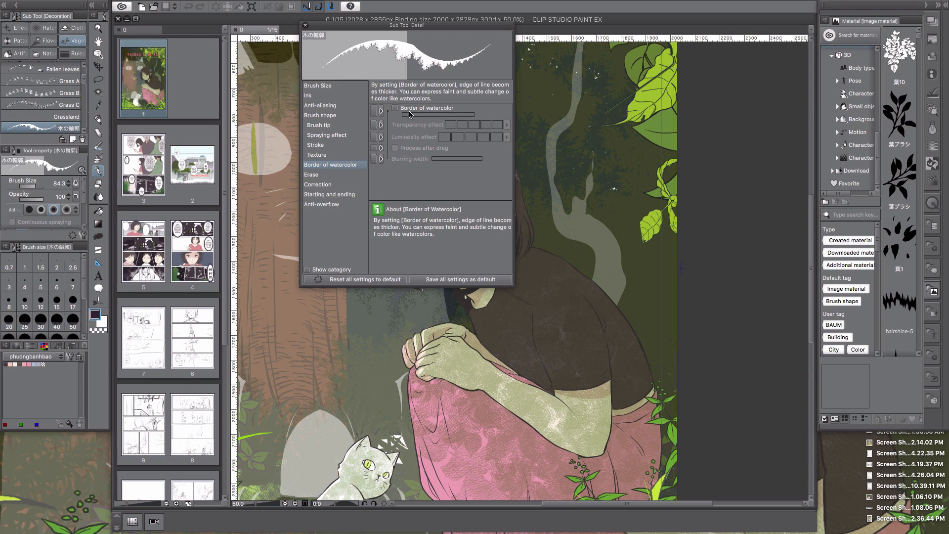
left_click(317, 184)
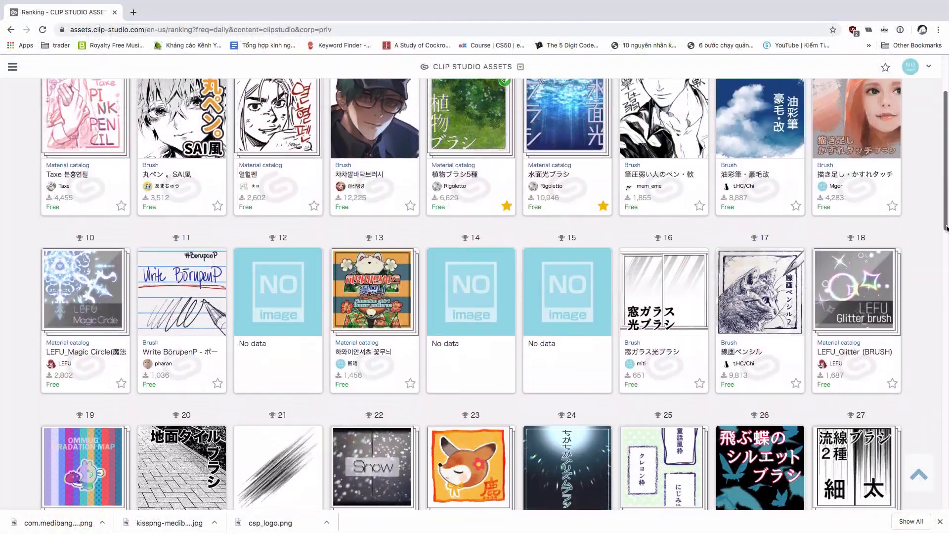
Step: Browse the daily ranking and page it back two days to 2019-09-22
scroll("down", 3)
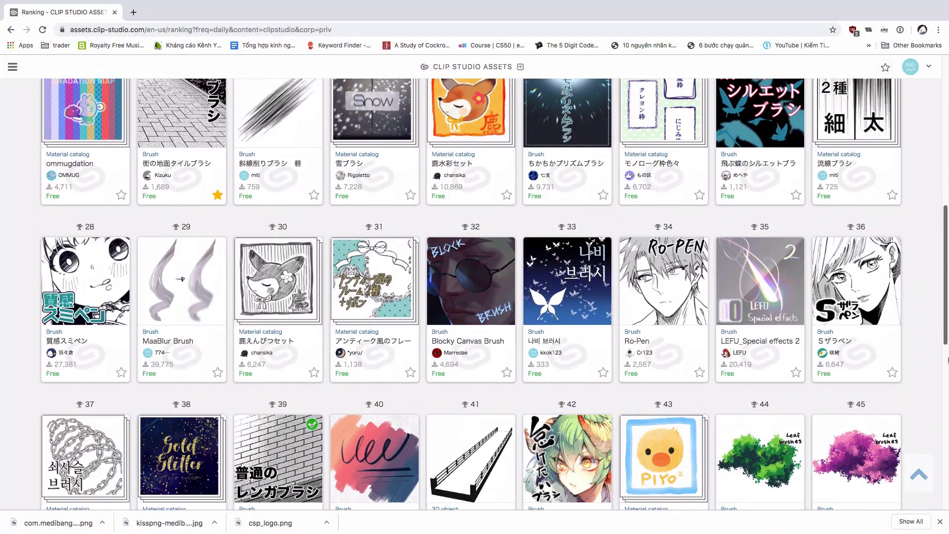
scroll("down", 3)
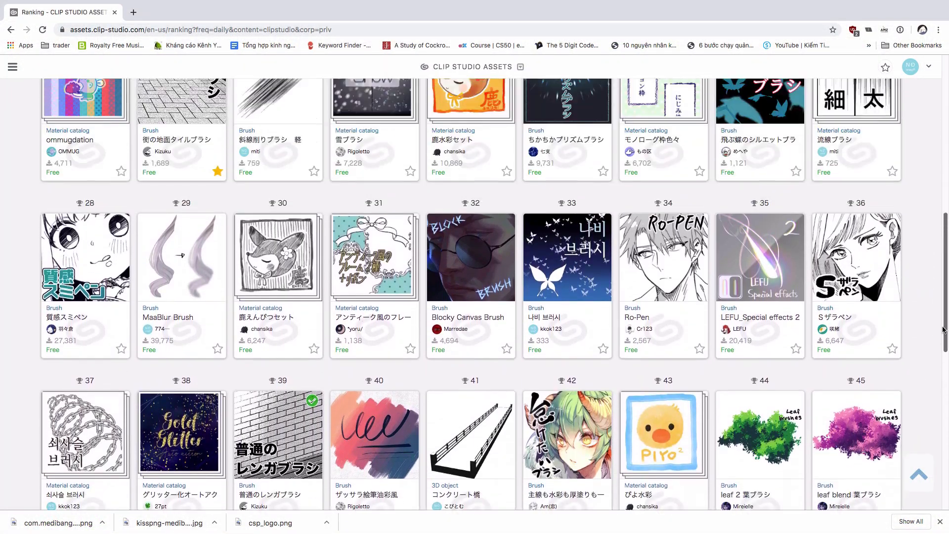
left_click(506, 91)
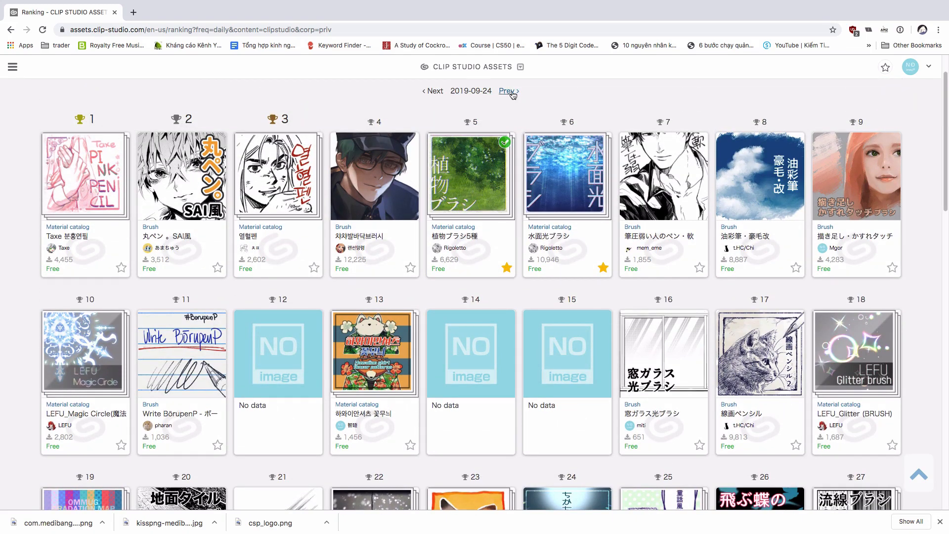
left_click(506, 91)
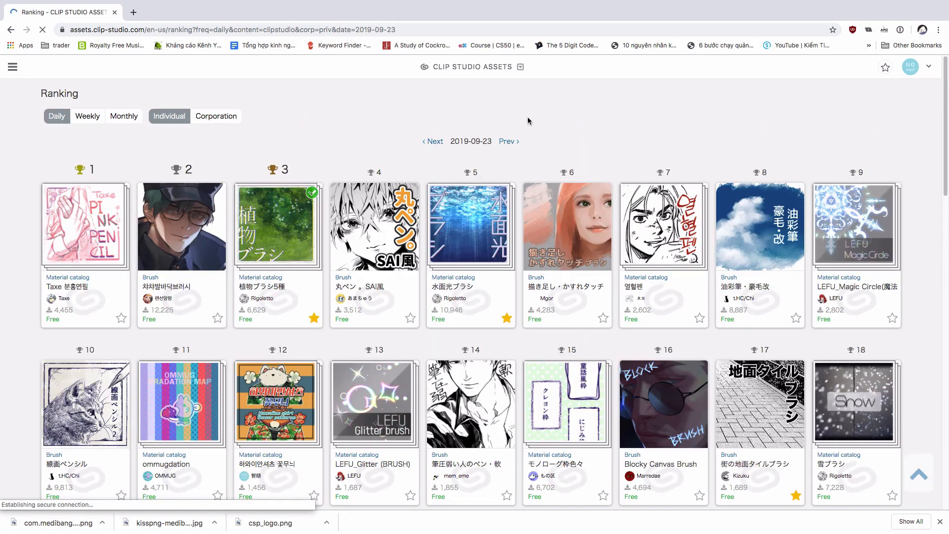
left_click(508, 141)
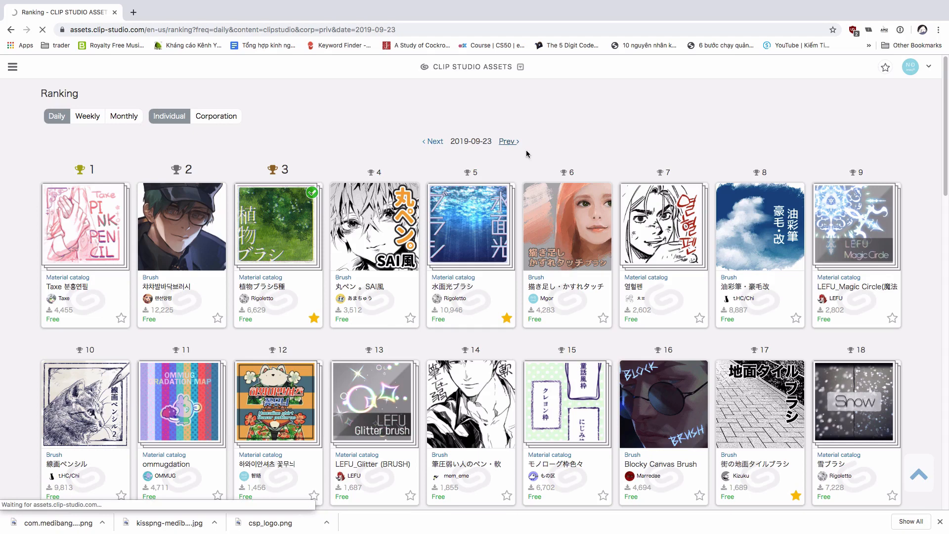
left_click(507, 142)
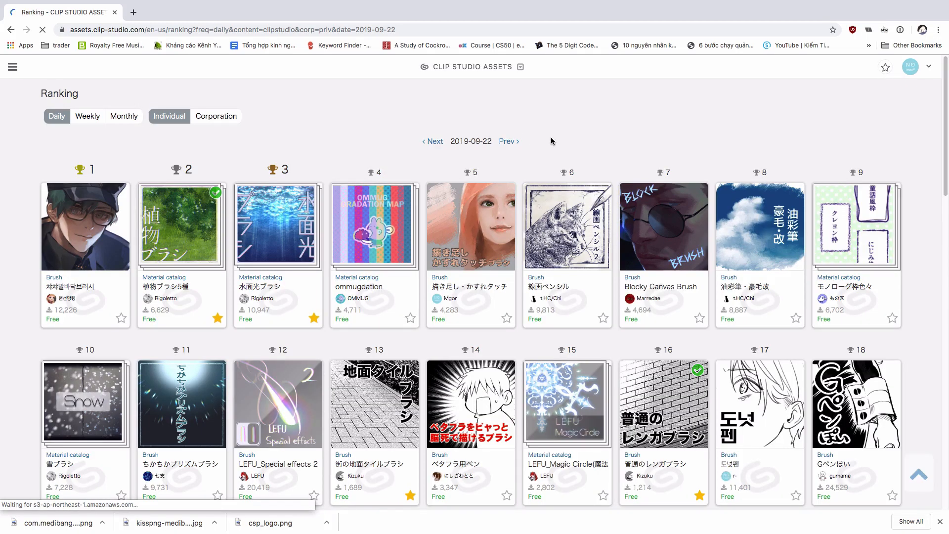
Step: Scroll the 2019-09-22 ranking and go to the Picture frame baroque material's page
scroll("down", 3)
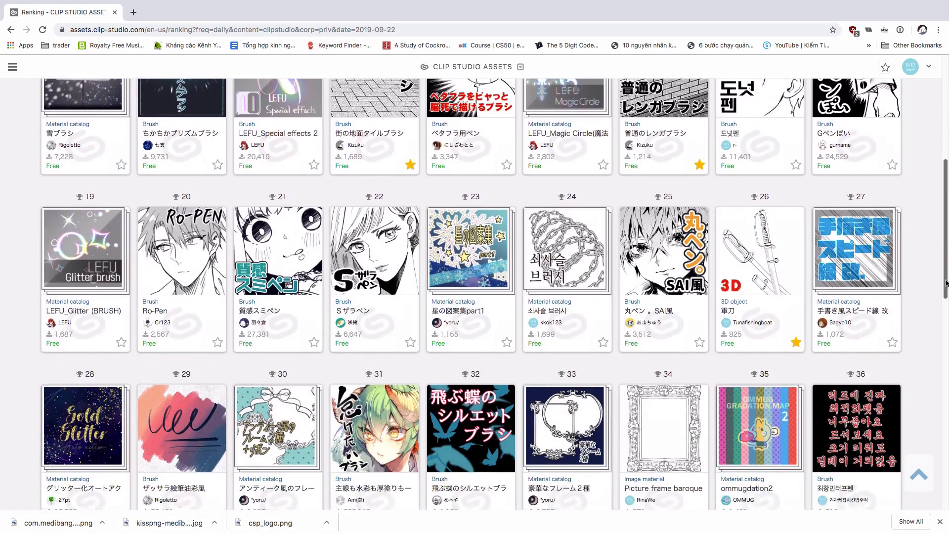
scroll("down", 3)
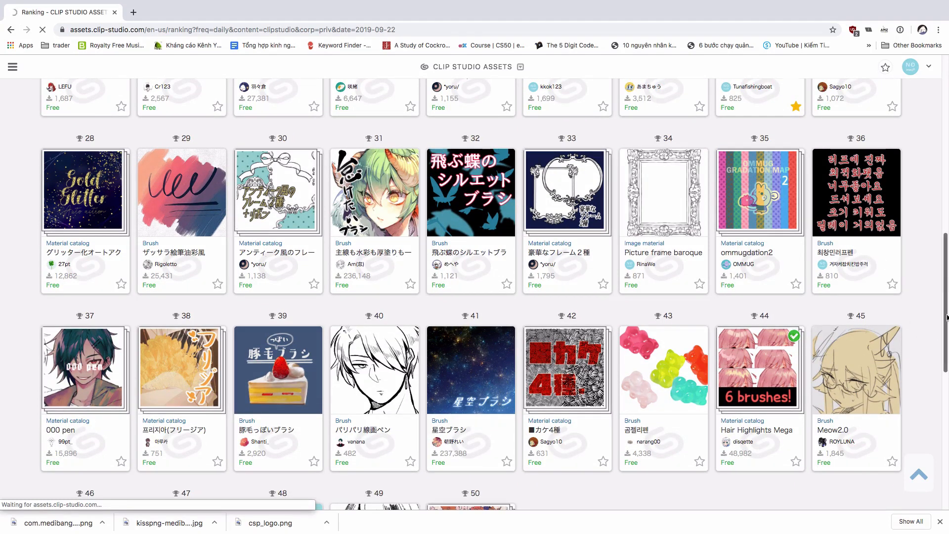
left_click(663, 190)
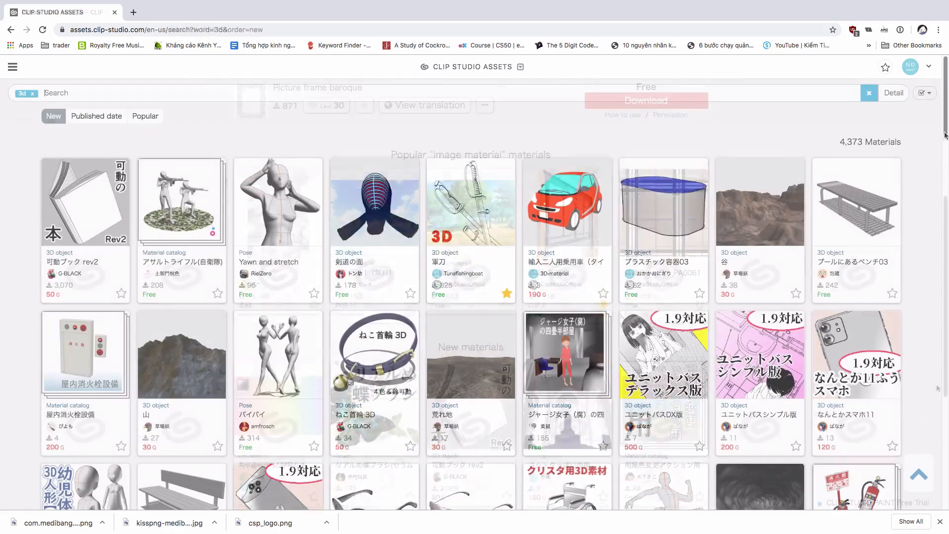
Step: Browse the 3D tag search results and read through the corridor 3D material's details
scroll("down", 3)
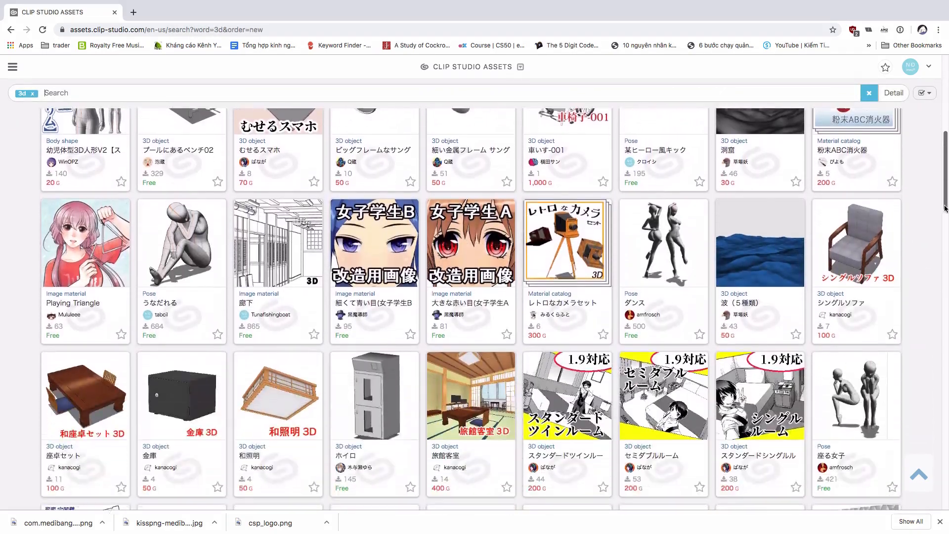
scroll("down", 3)
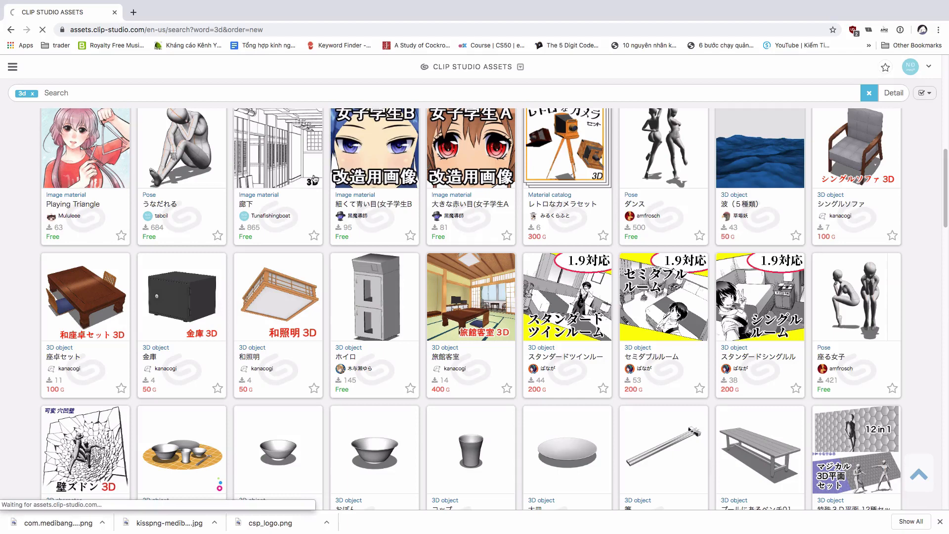
left_click(278, 148)
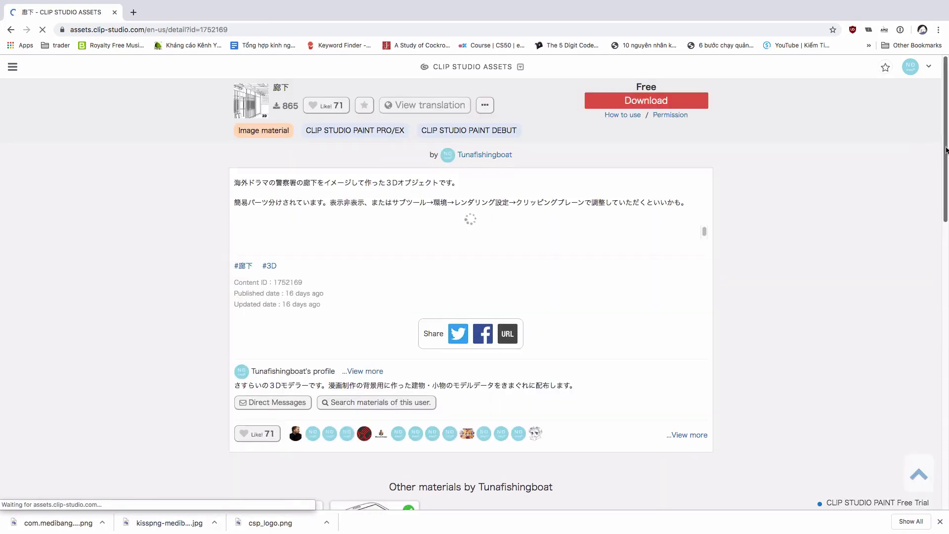
scroll("down", 3)
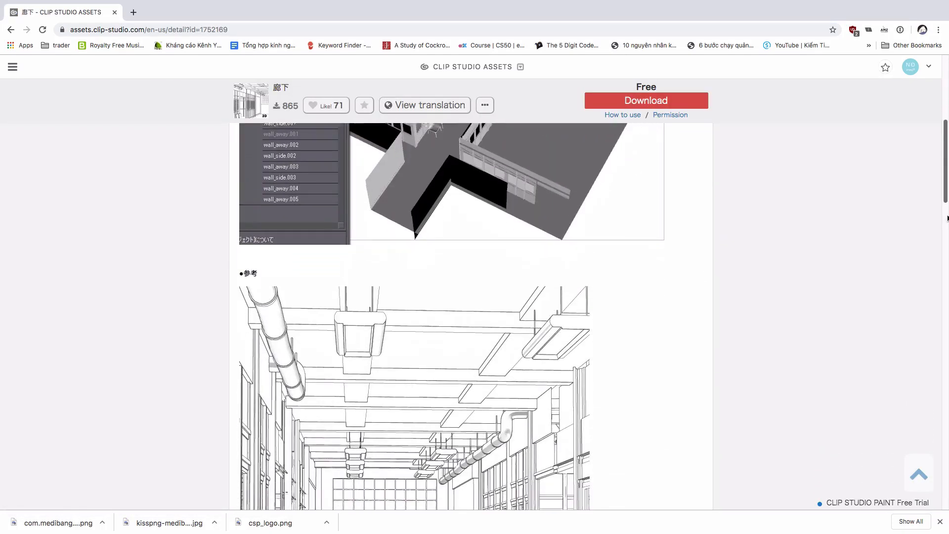
scroll("down", 3)
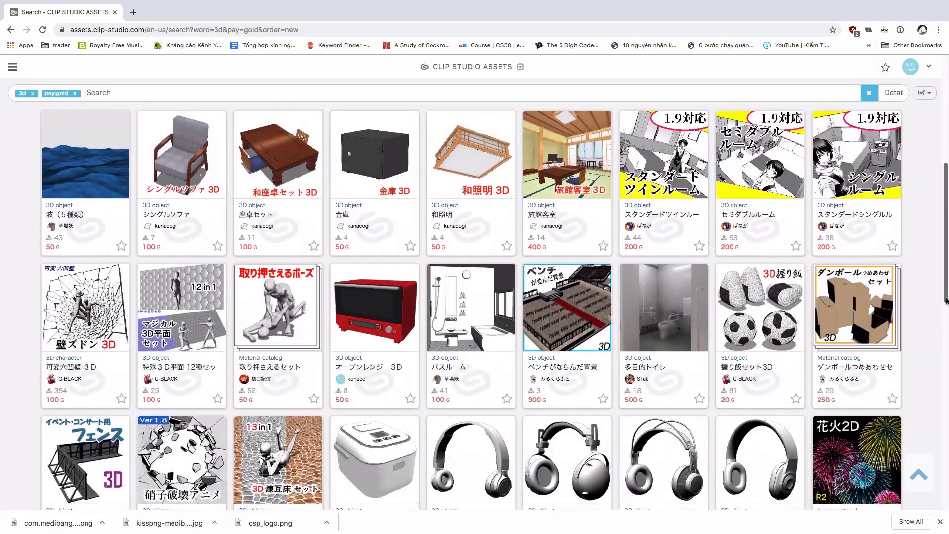
scroll("down", 3)
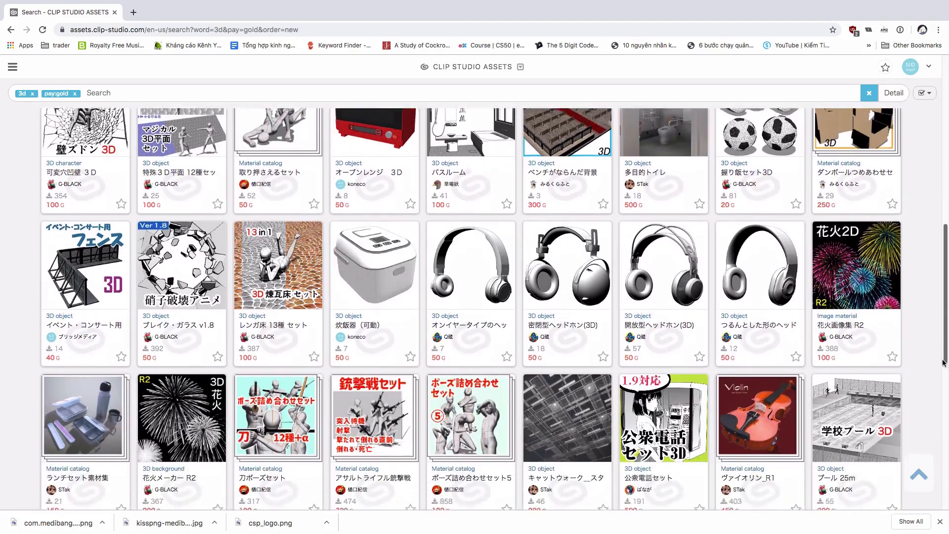
scroll("down", 3)
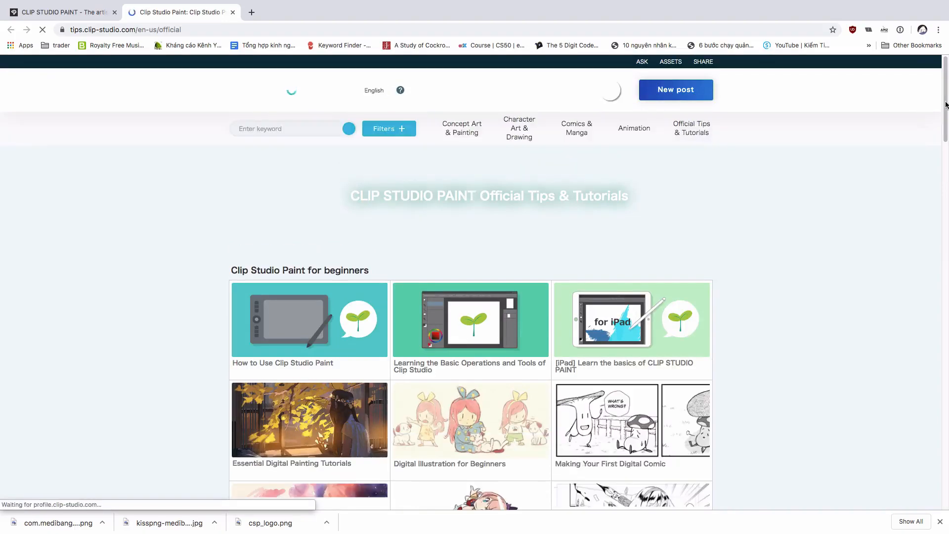
Step: From the Clip Studio Tips page, reach the TIPS of the Month contest and browse this month's themes
scroll("down", 3)
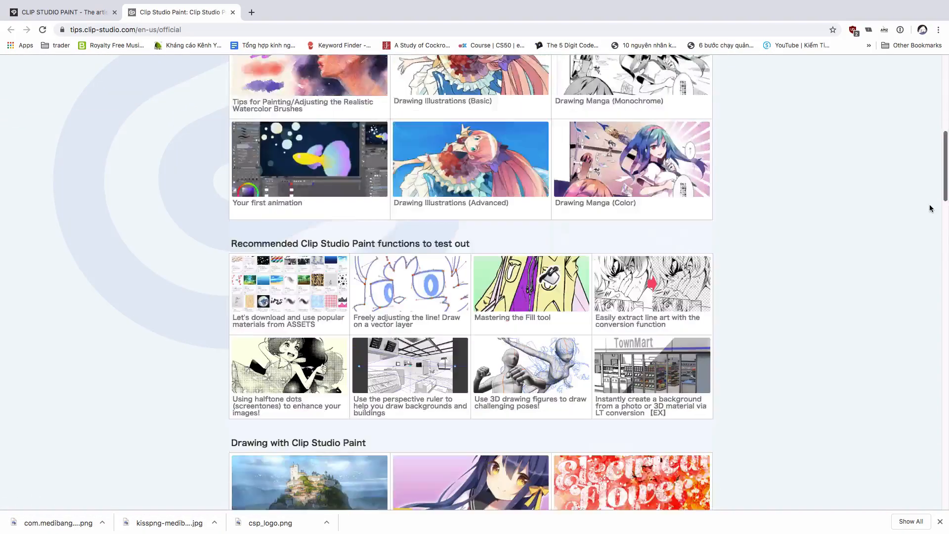
scroll("down", 3)
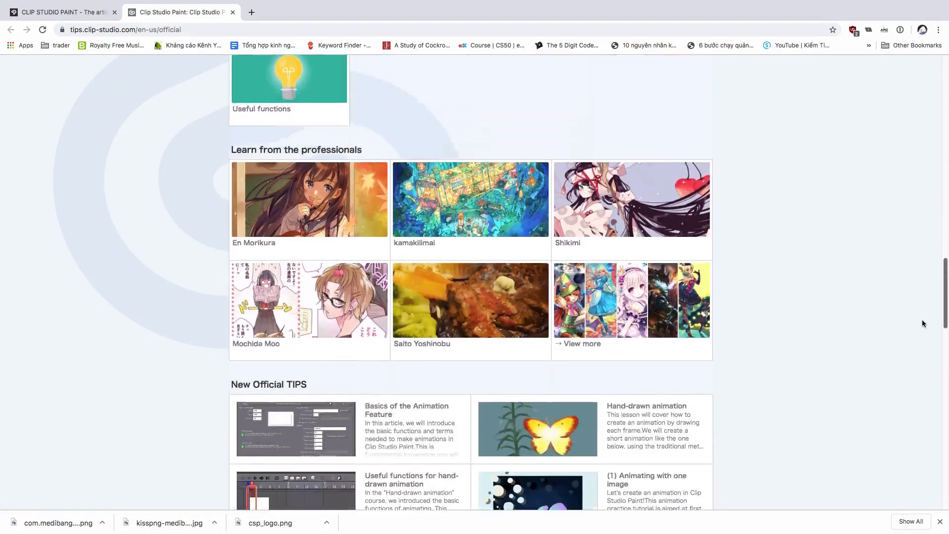
scroll("down", 3)
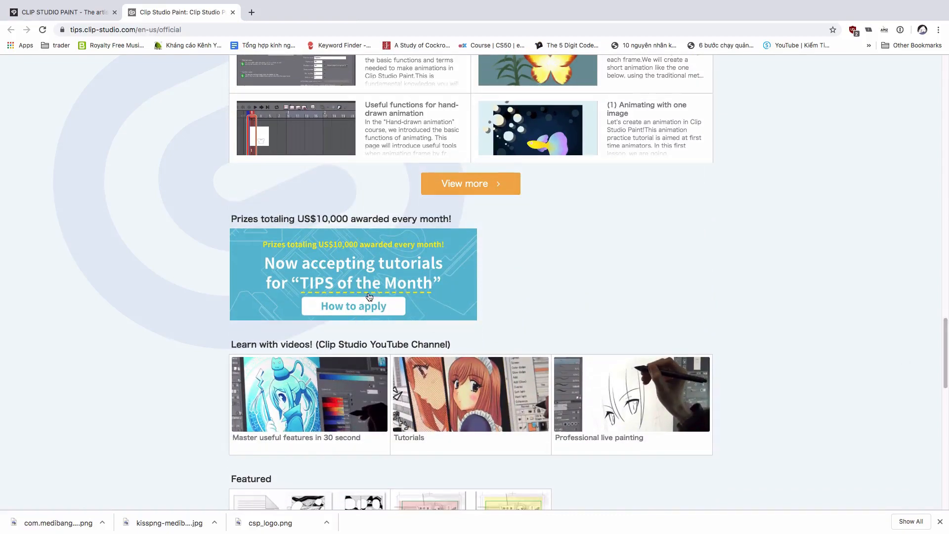
left_click(353, 305)
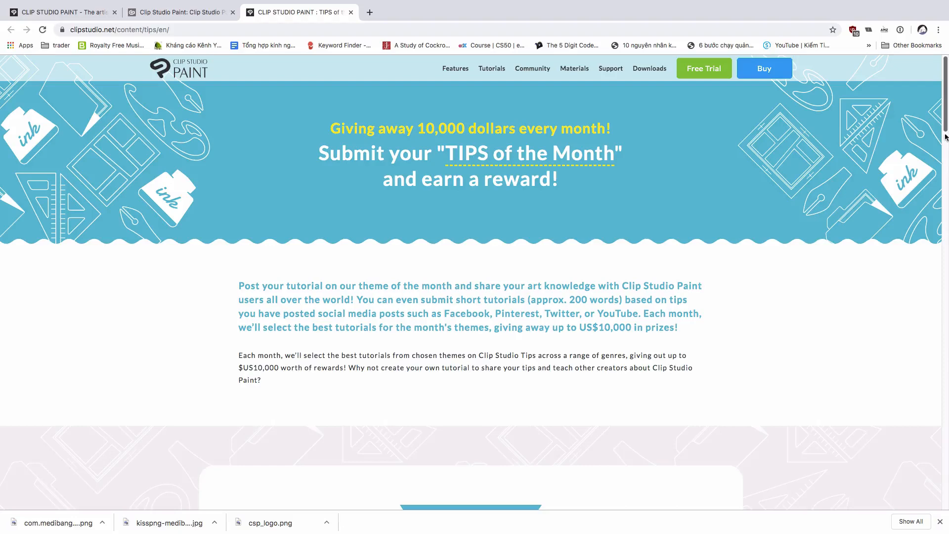
scroll("down", 3)
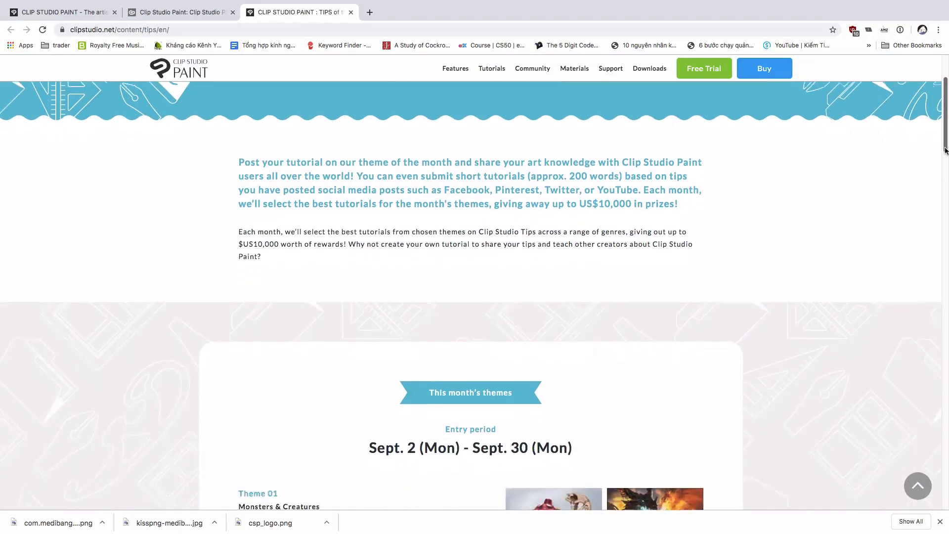
scroll("down", 3)
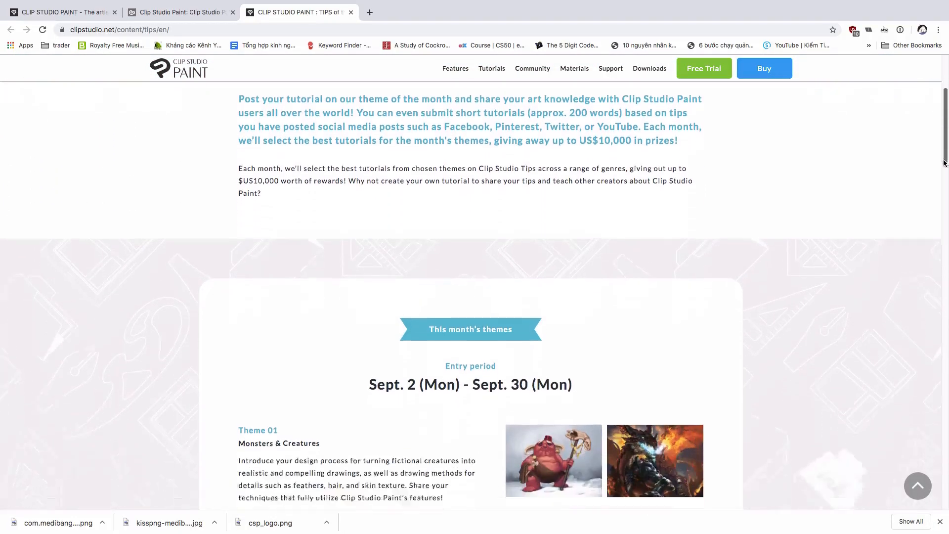
scroll("down", 3)
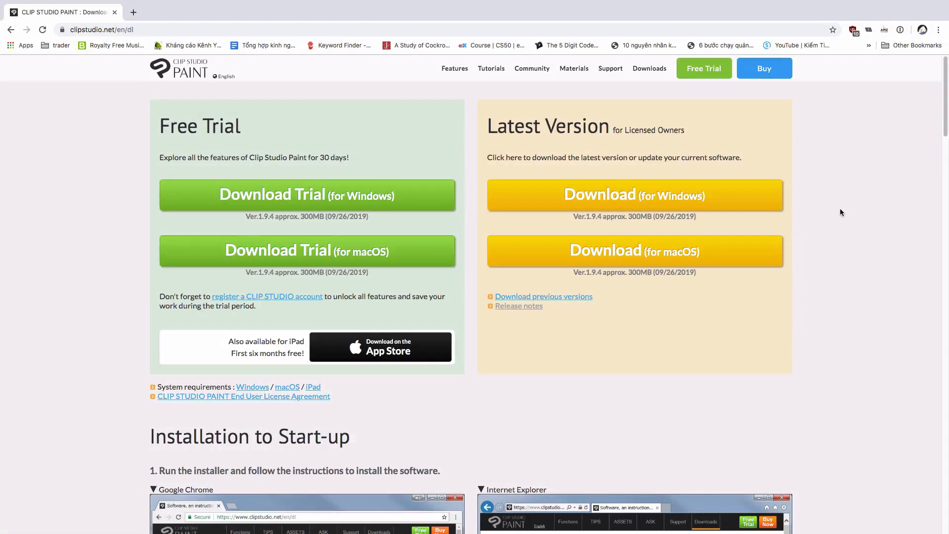
Step: Go to the Buy page listing PAINT PRO at US$49.99 and PAINT EX at US$219.00
left_click(764, 69)
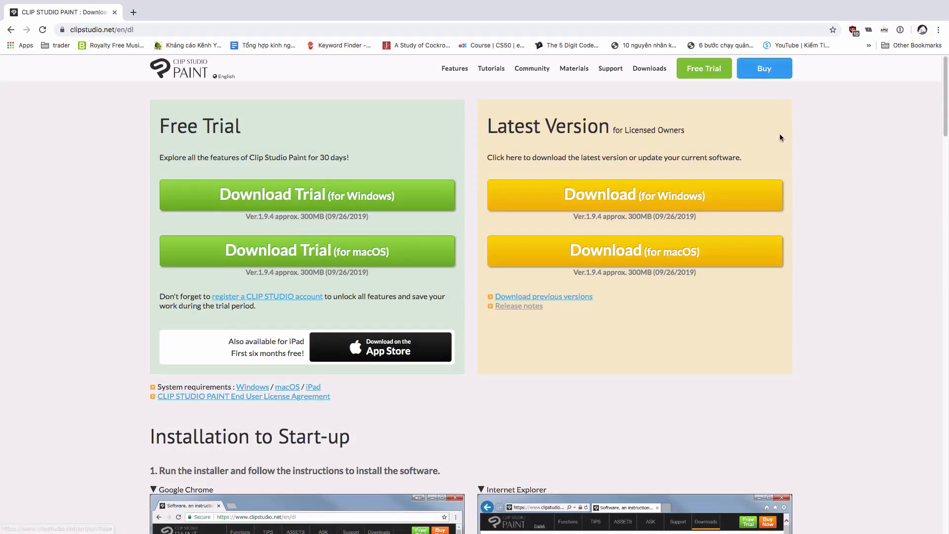
left_click(764, 69)
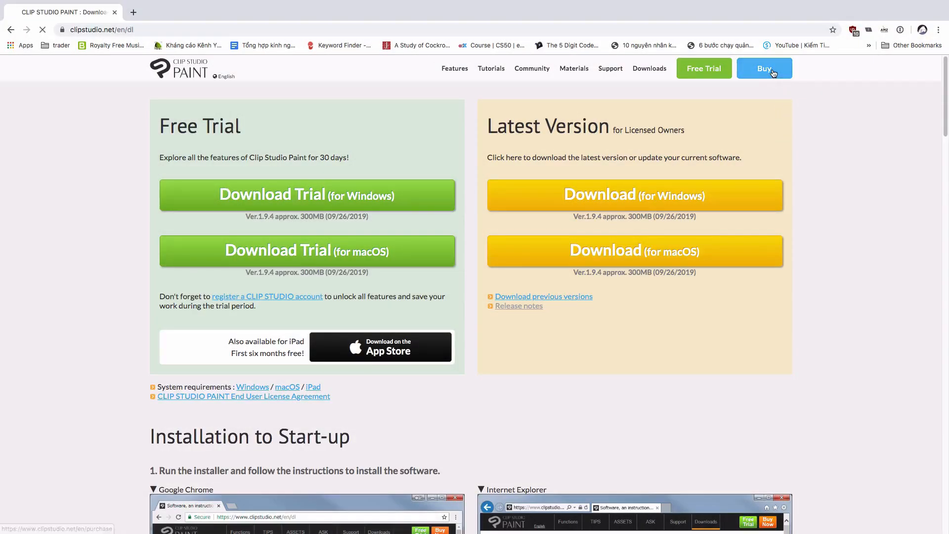
left_click(763, 69)
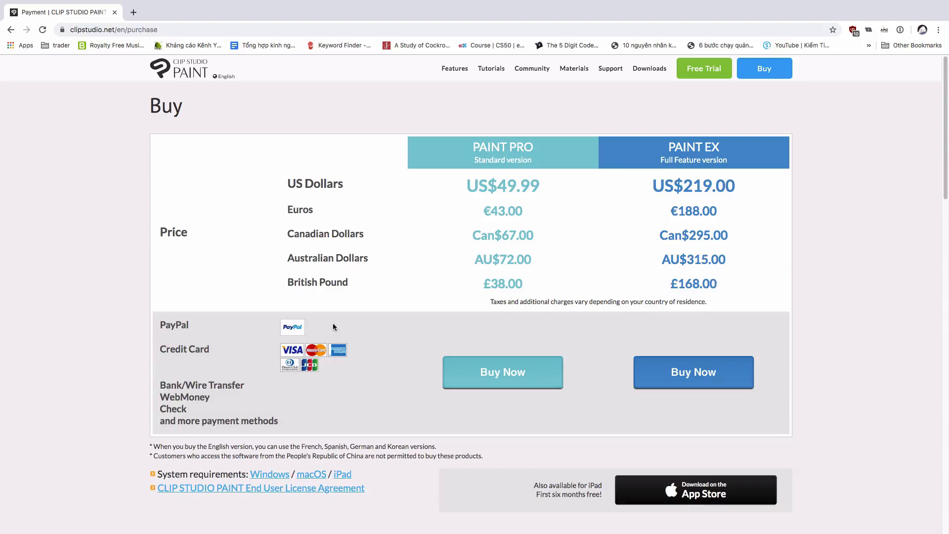
mouse_move(303, 412)
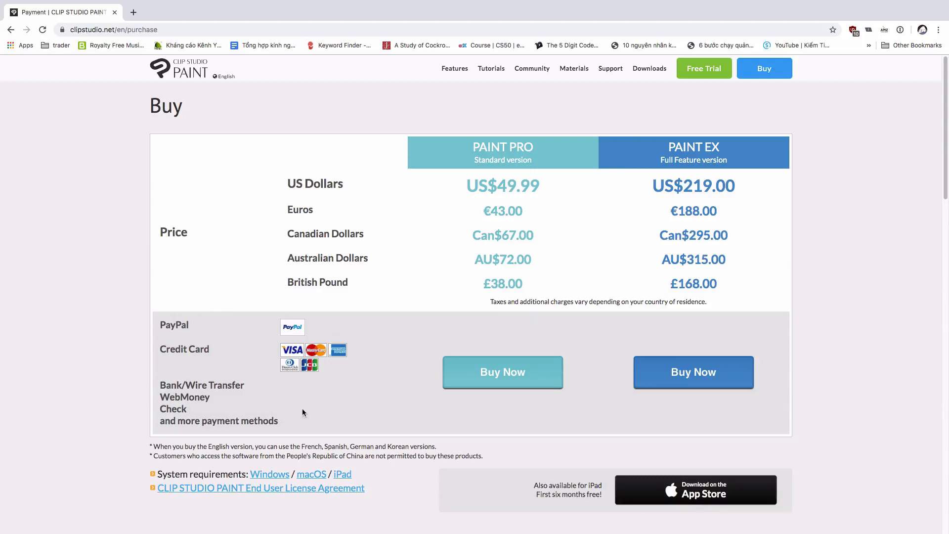
mouse_move(298, 319)
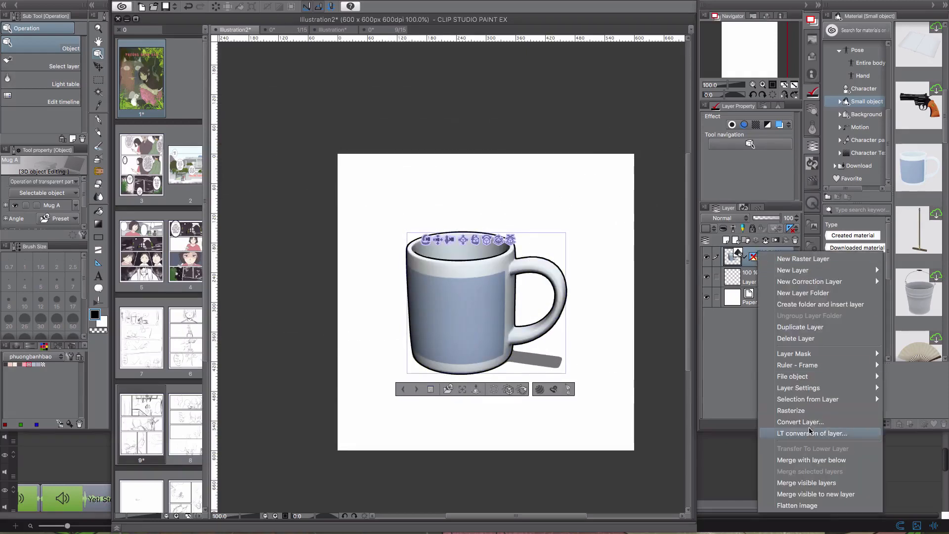
Step: Start LT conversion of the 3D mug layer, tuning texture line extraction and depth-based line thickness
left_click(811, 433)
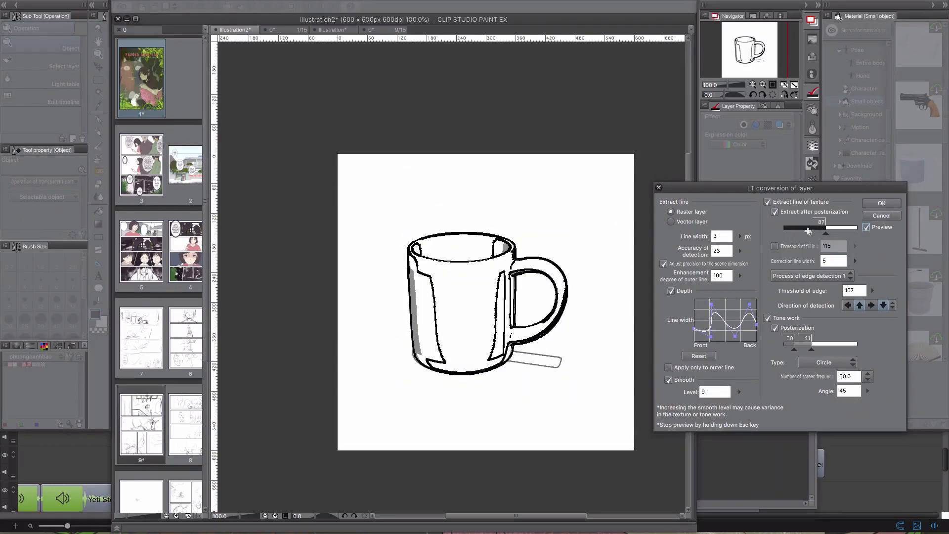
left_click_drag(821, 227, 798, 227)
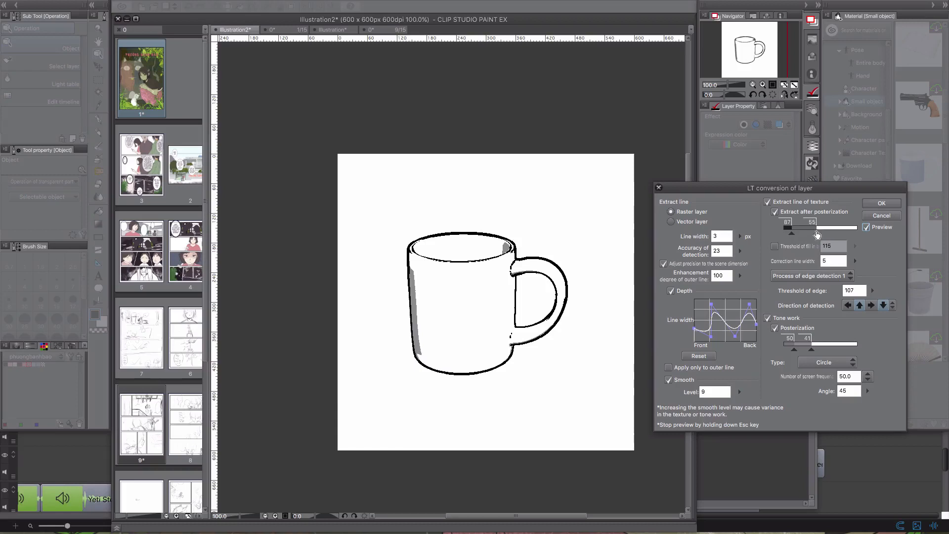
left_click_drag(815, 227, 821, 235)
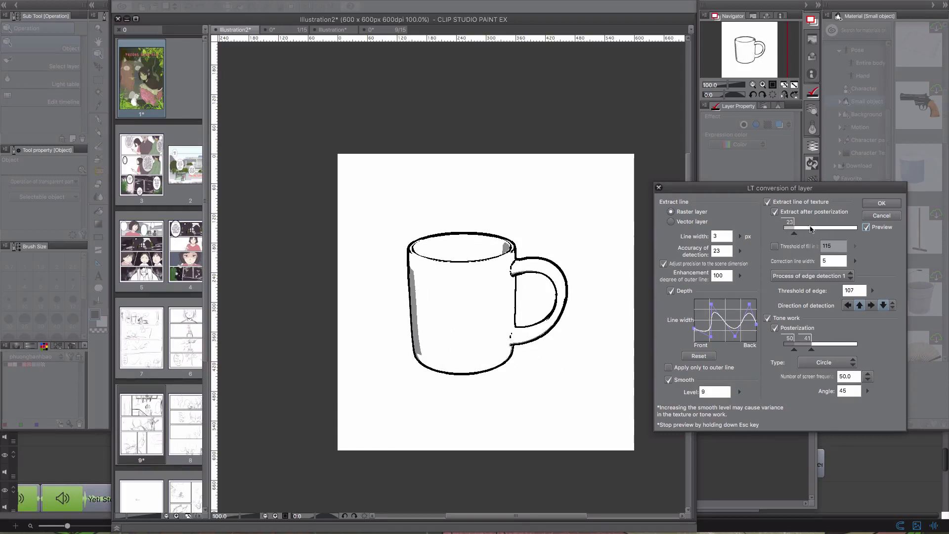
left_click_drag(818, 227, 795, 236)
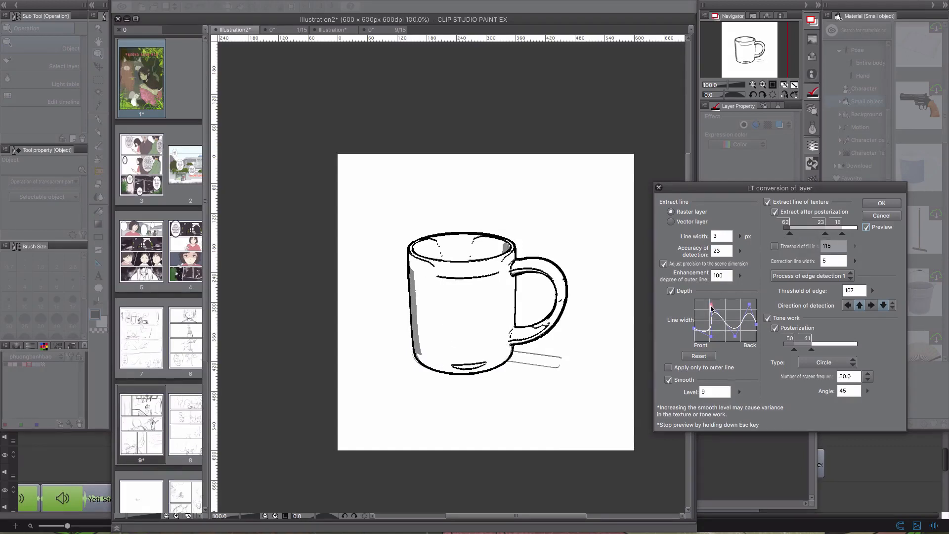
left_click_drag(711, 308, 746, 331)
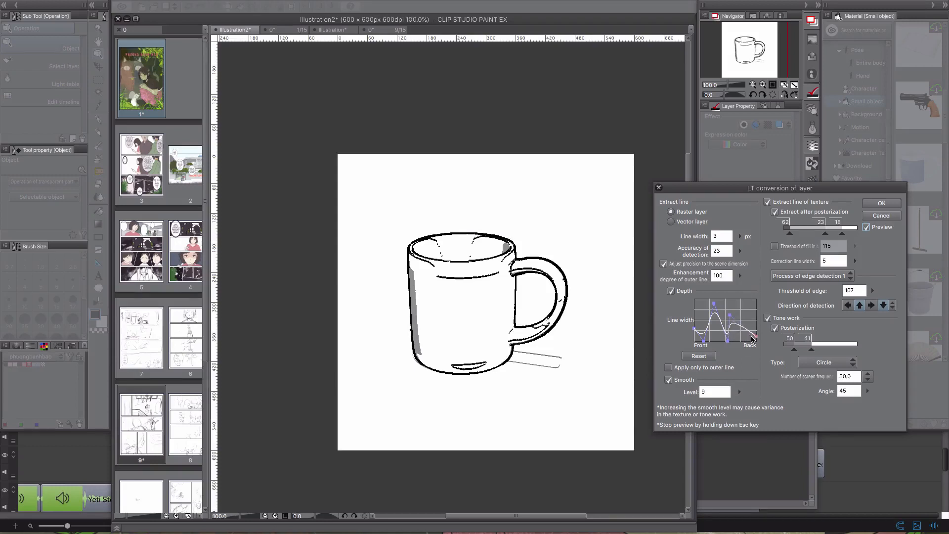
Step: Change edge detection direction, retune texture levels and apply the conversion as raster line and tone layers
left_click(810, 276)
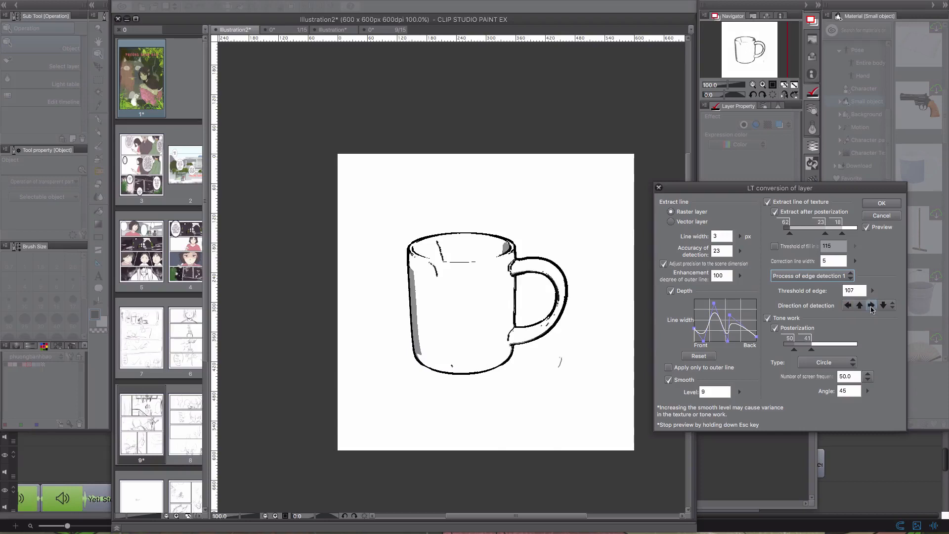
left_click(883, 305)
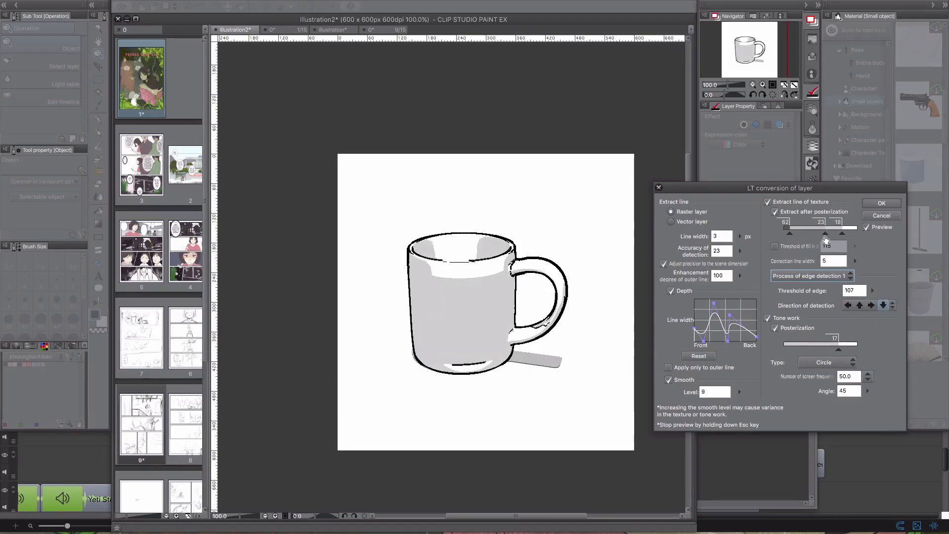
left_click_drag(824, 227, 811, 227)
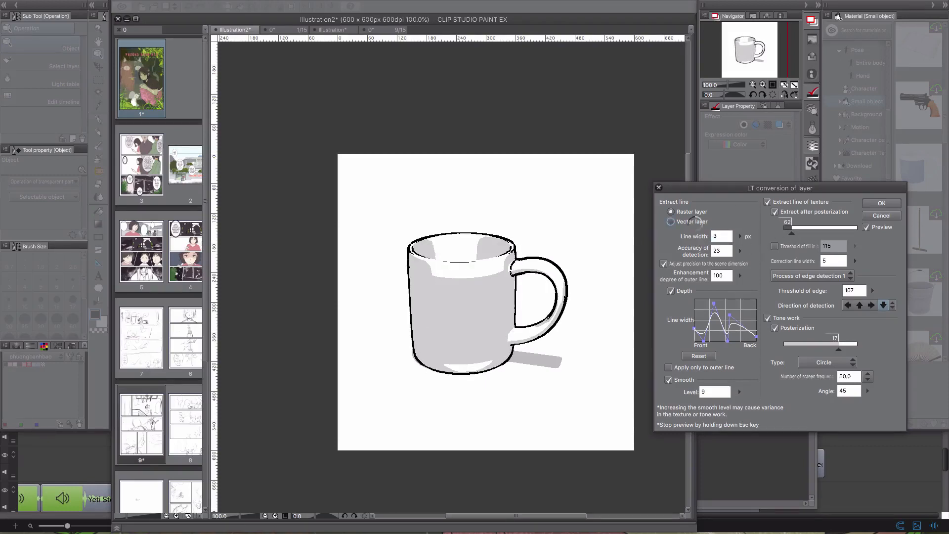
left_click(671, 211)
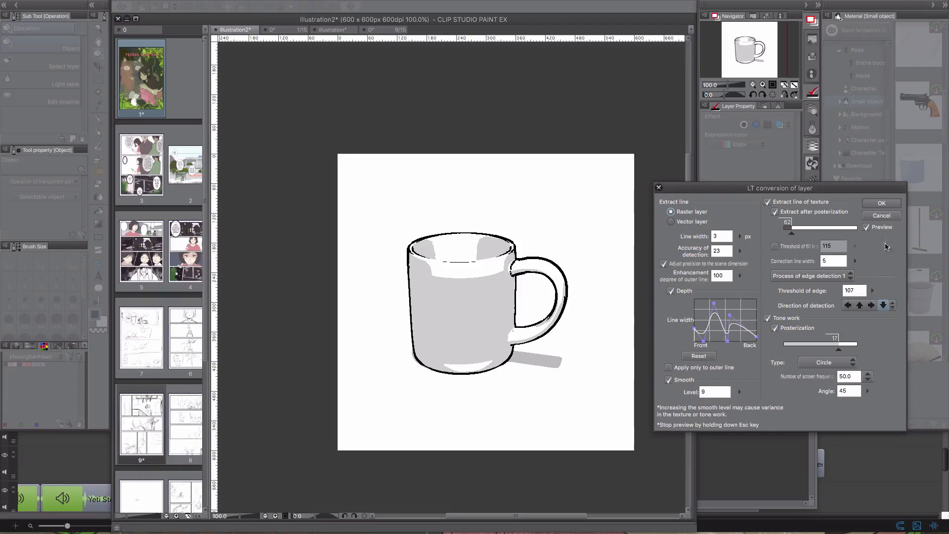
left_click(881, 203)
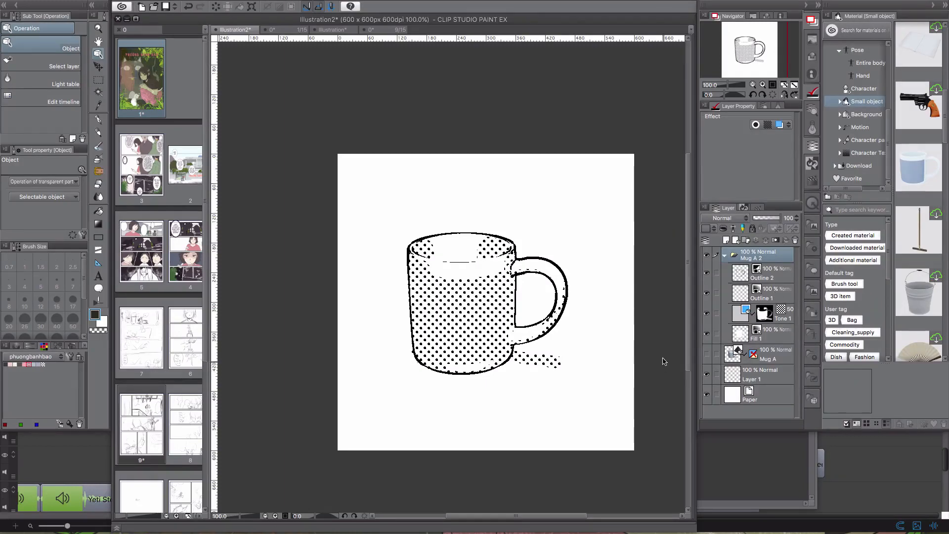